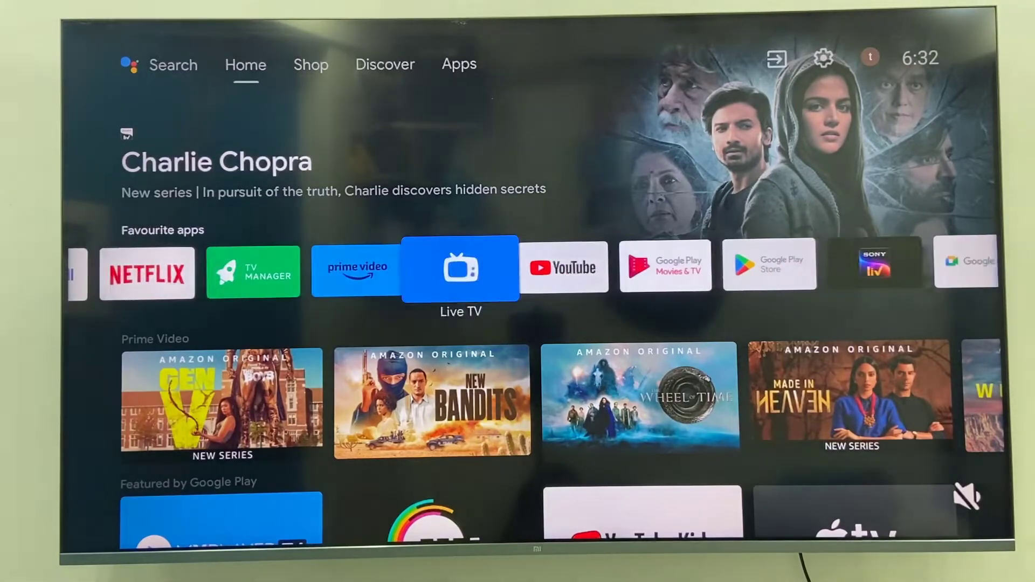
Add Hotstar via the + tile at the end of Favourite apps and bring up its options
scroll("right", 3)
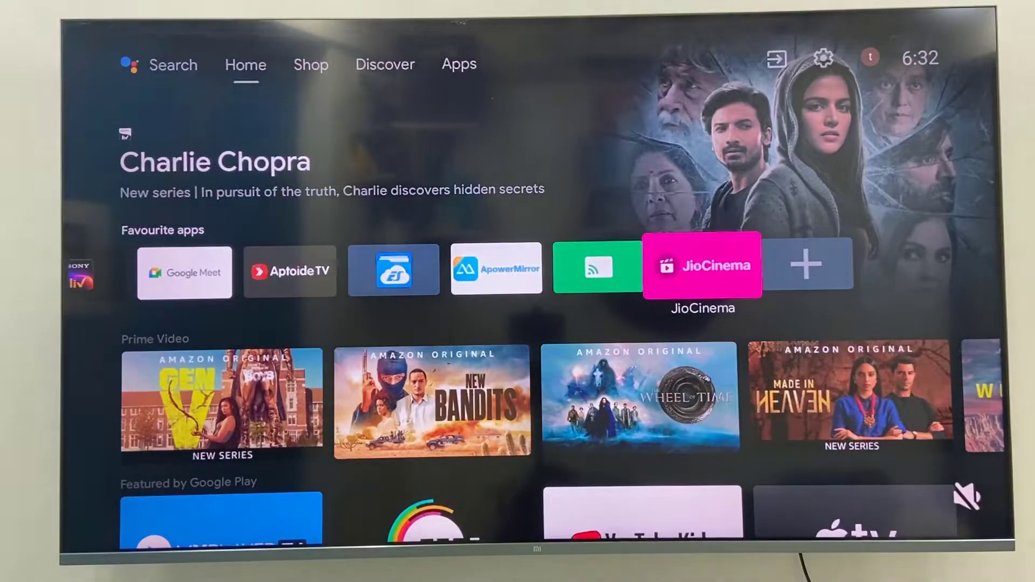
scroll("left", 3)
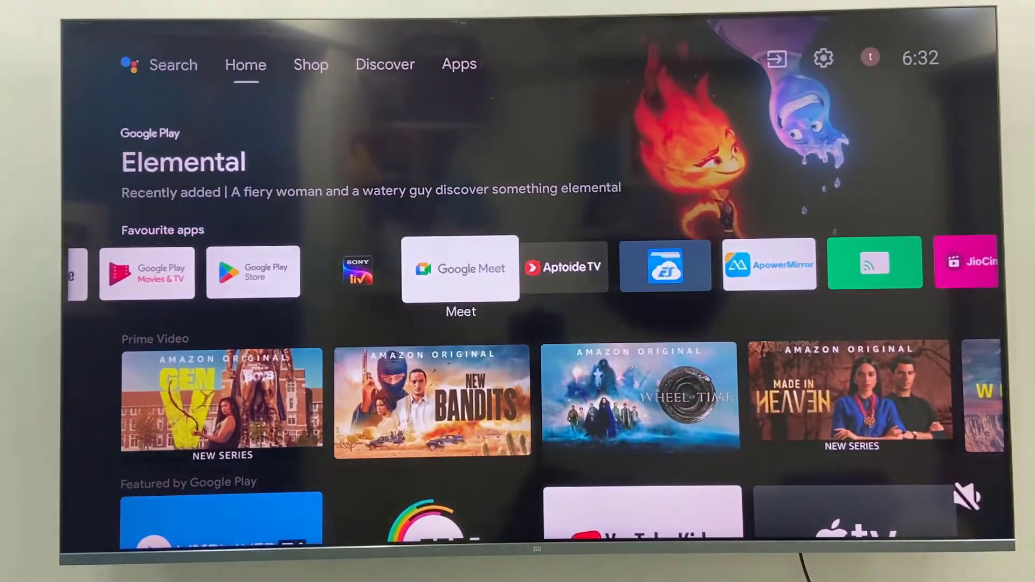
scroll("right", 3)
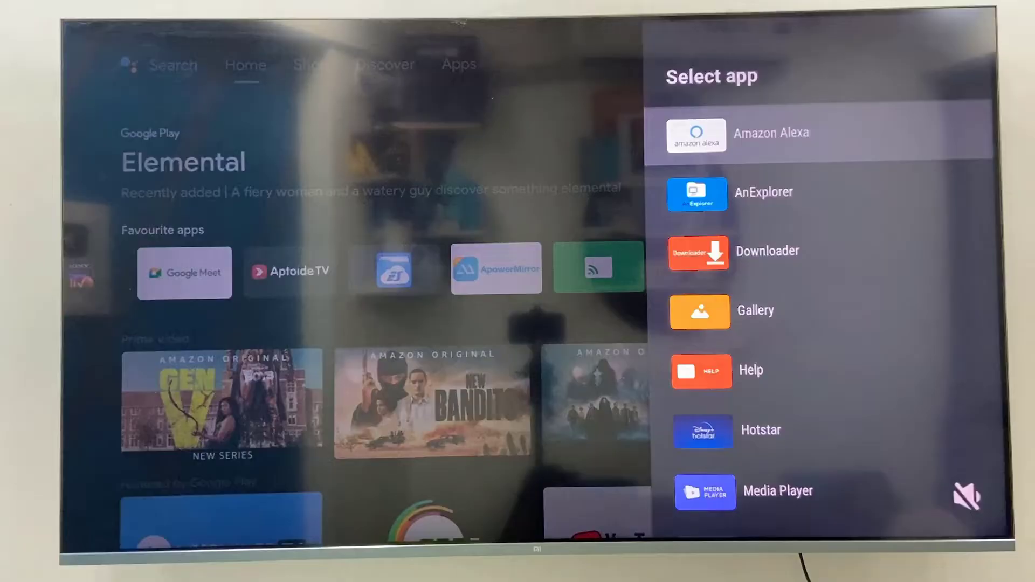
scroll("down", 3)
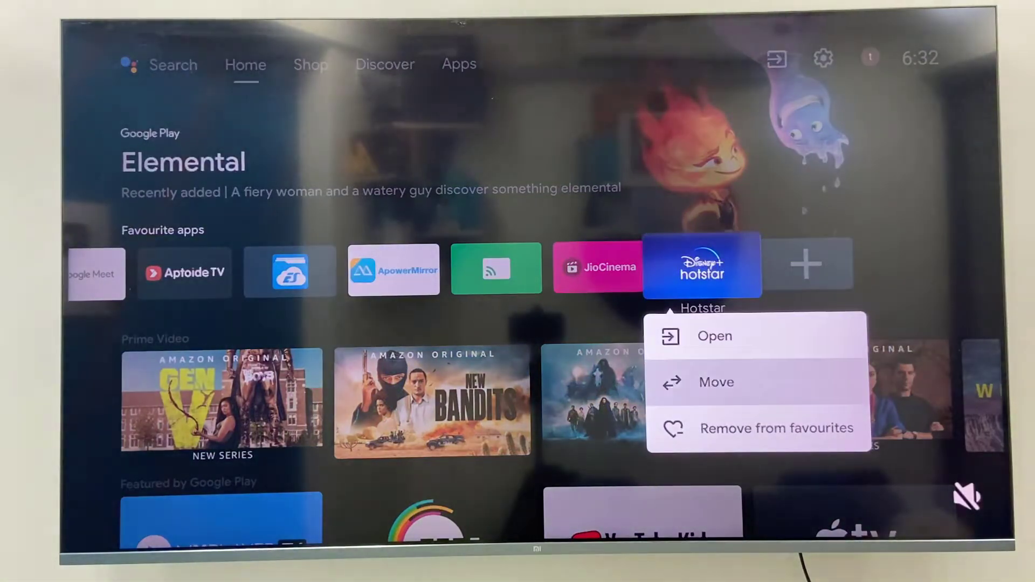
Remove Hotstar from favourites and go to the gear Settings panel
left_click(777, 428)
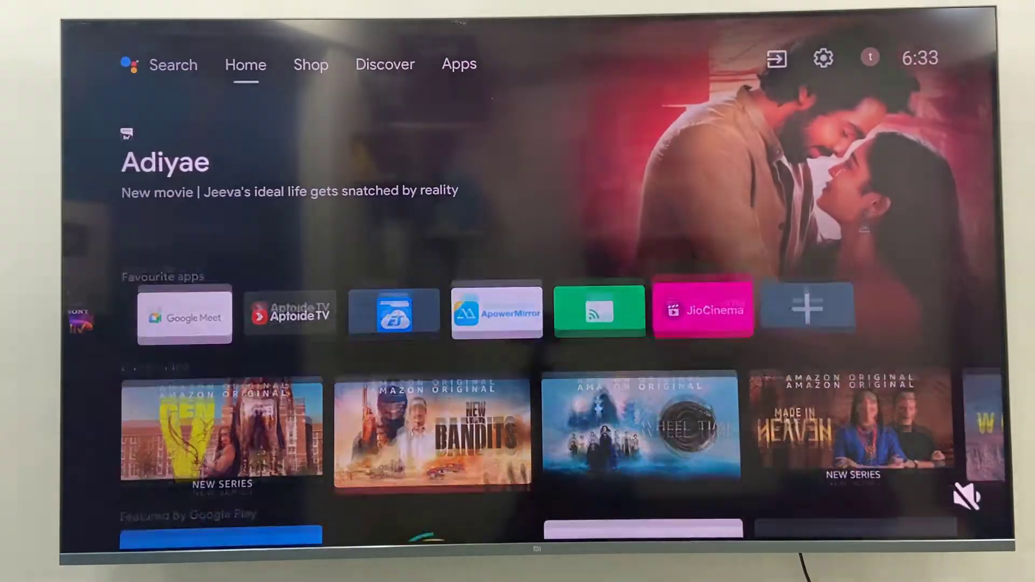
left_click(310, 64)
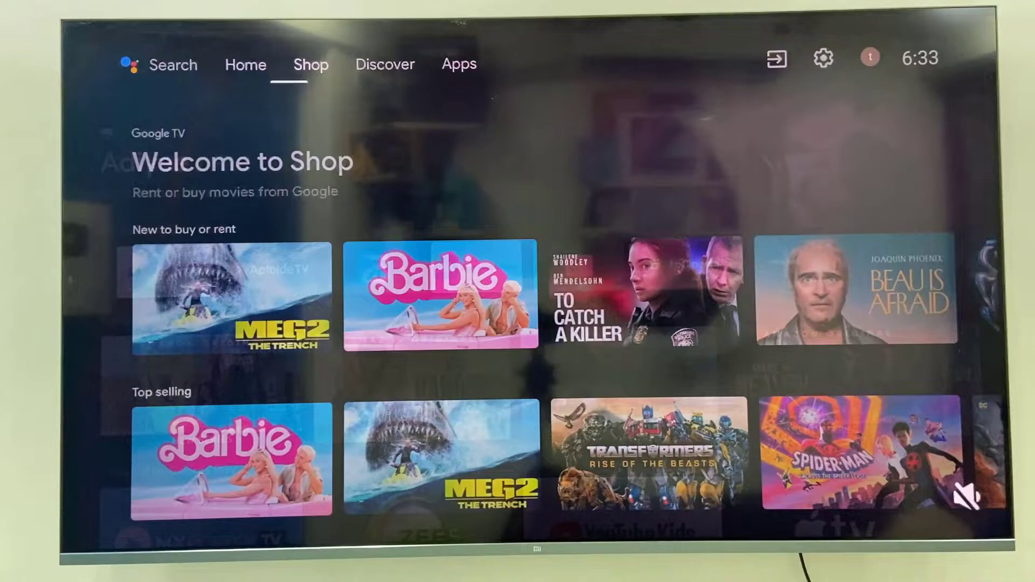
left_click(459, 64)
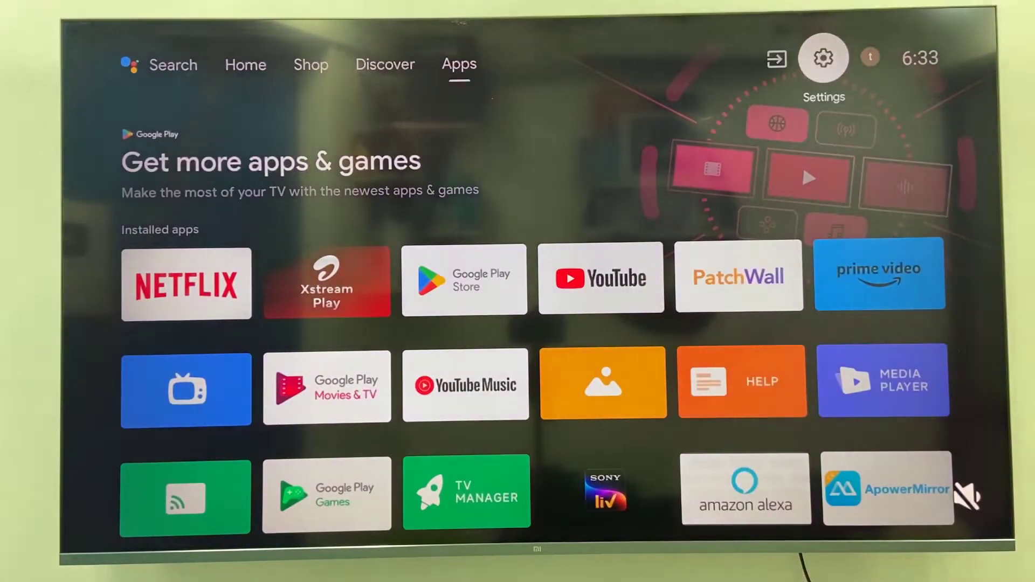
left_click(822, 58)
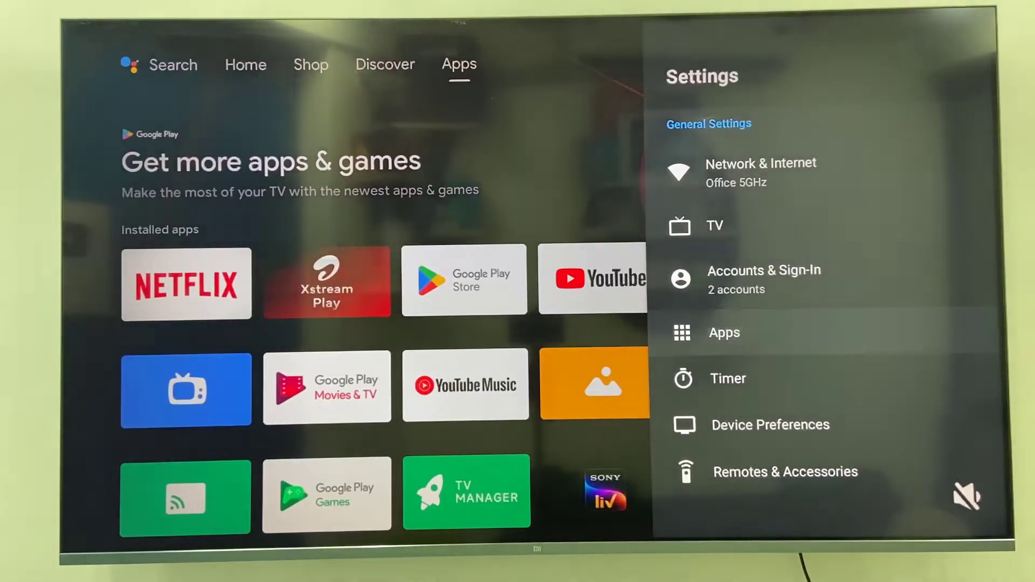
Browse Apps > See all apps down to Hotstar
left_click(723, 333)
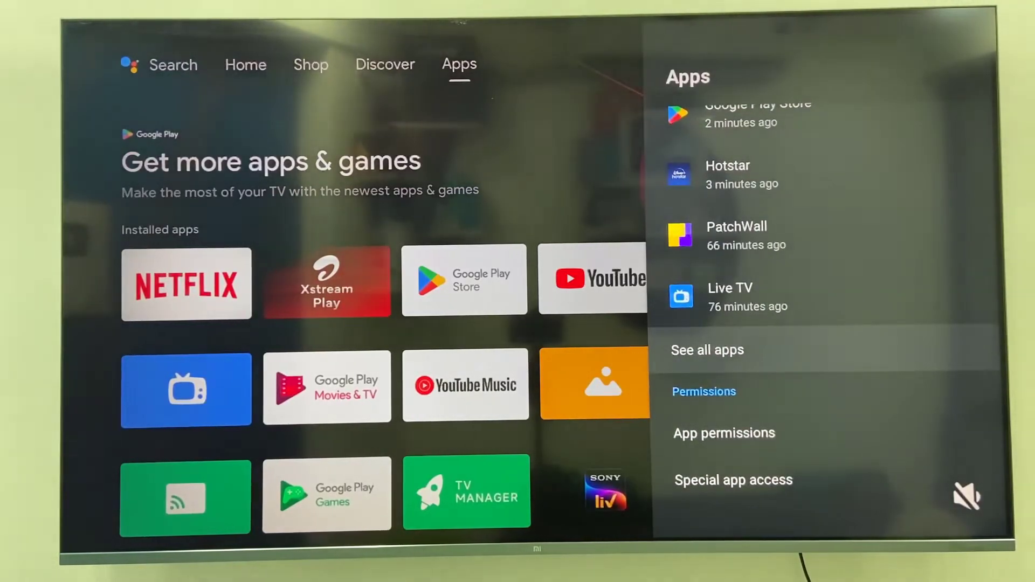
left_click(707, 350)
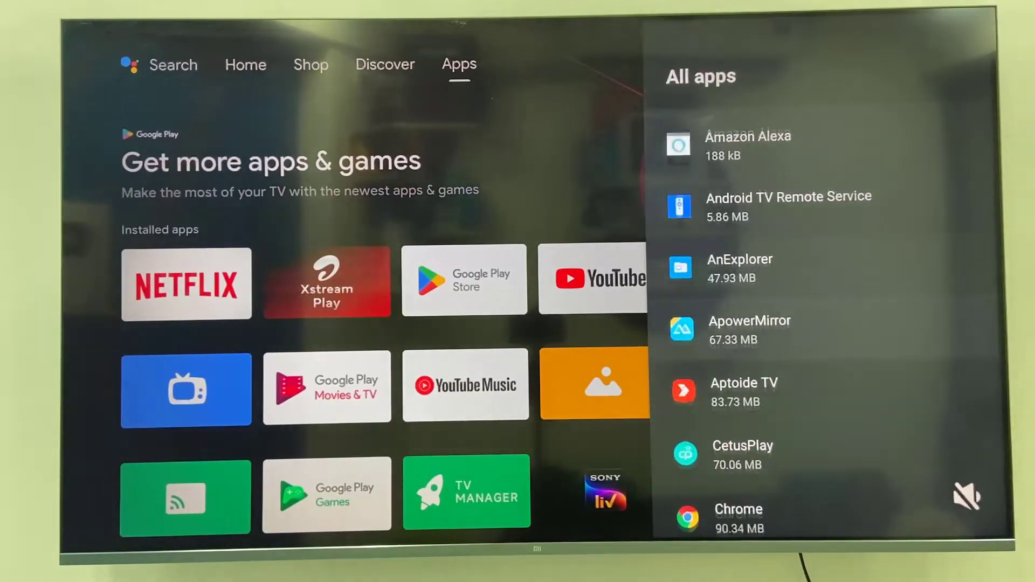
scroll("down", 3)
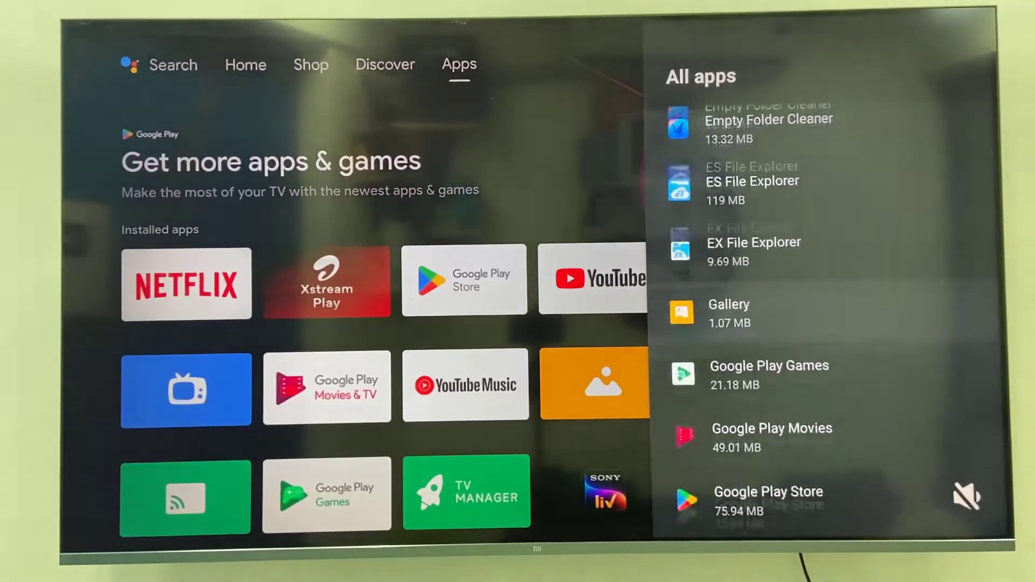
scroll("down", 3)
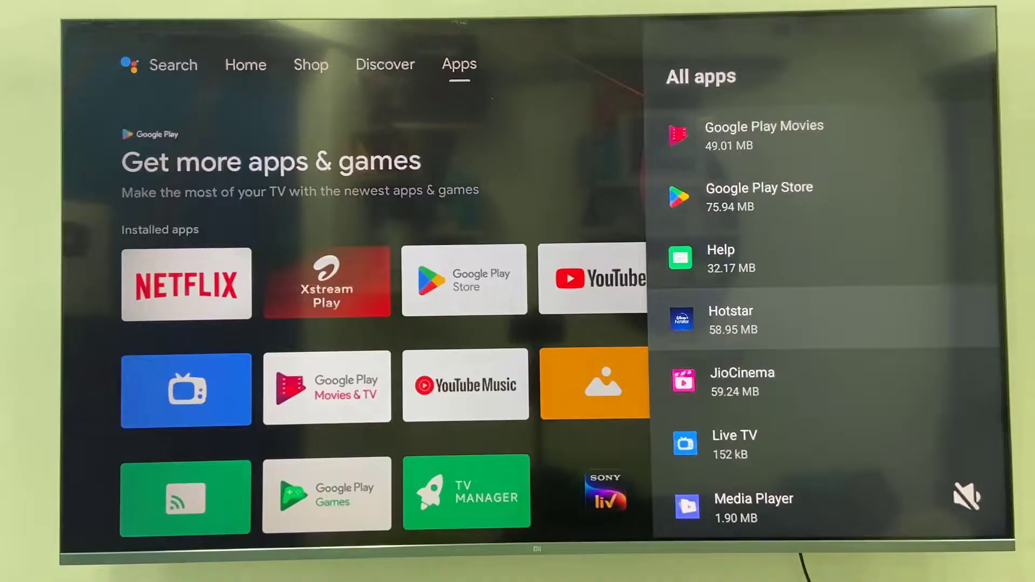
Open Hotstar's app details and select Clear data
left_click(729, 318)
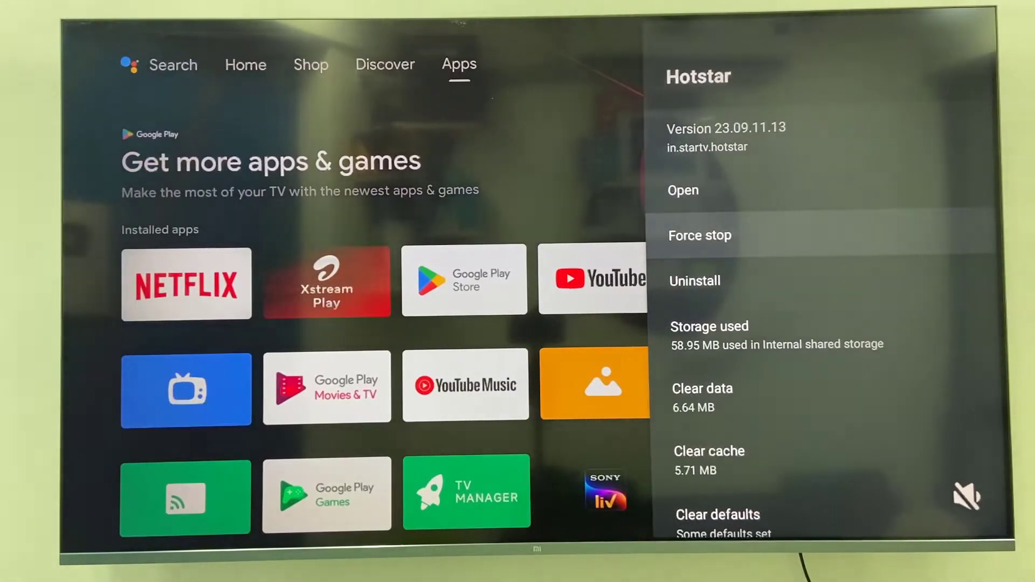
scroll("down", 3)
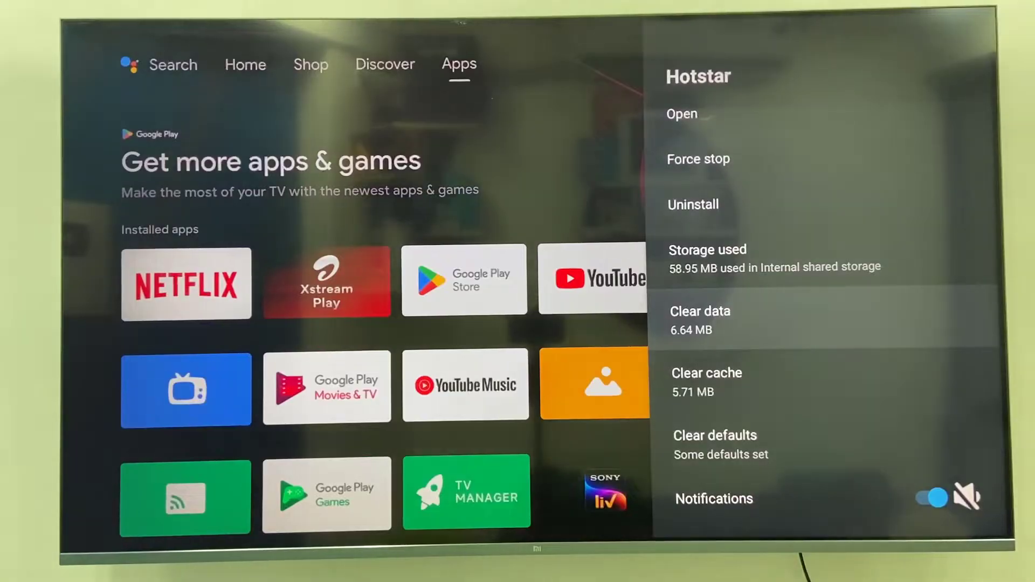
left_click(701, 311)
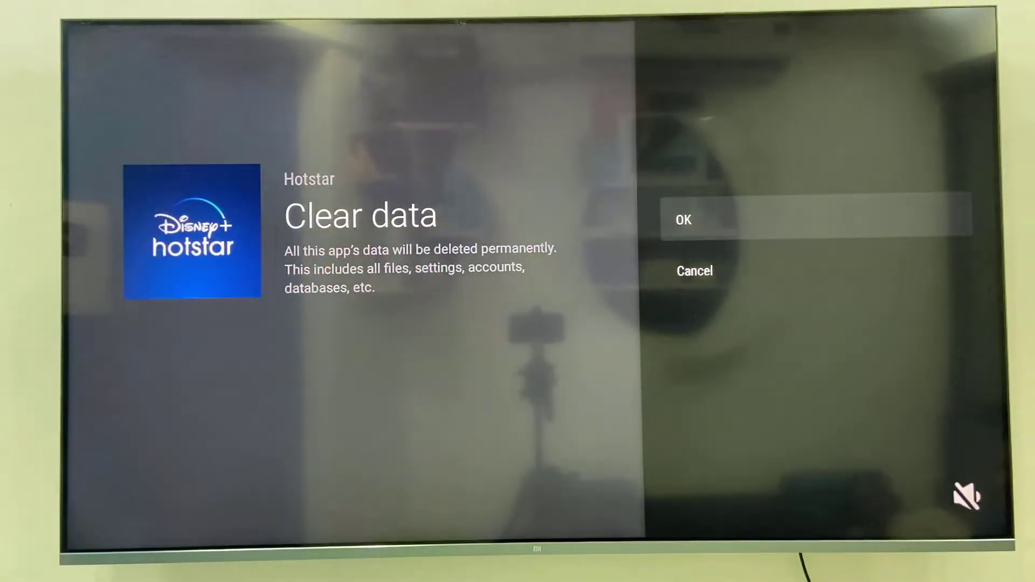
Confirm clearing Hotstar's data with OK and go back to the Home tab
left_click(683, 220)
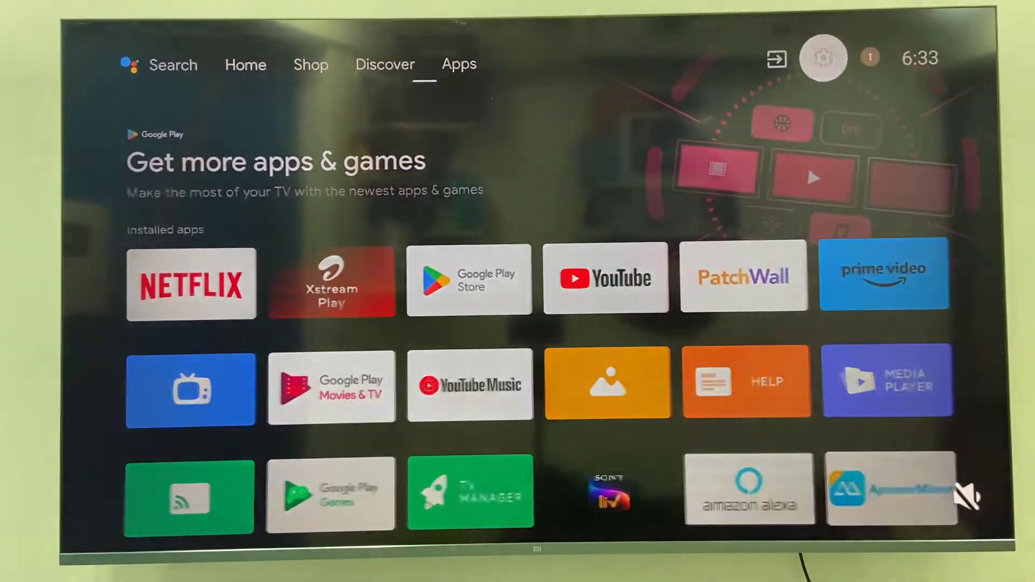
left_click(245, 65)
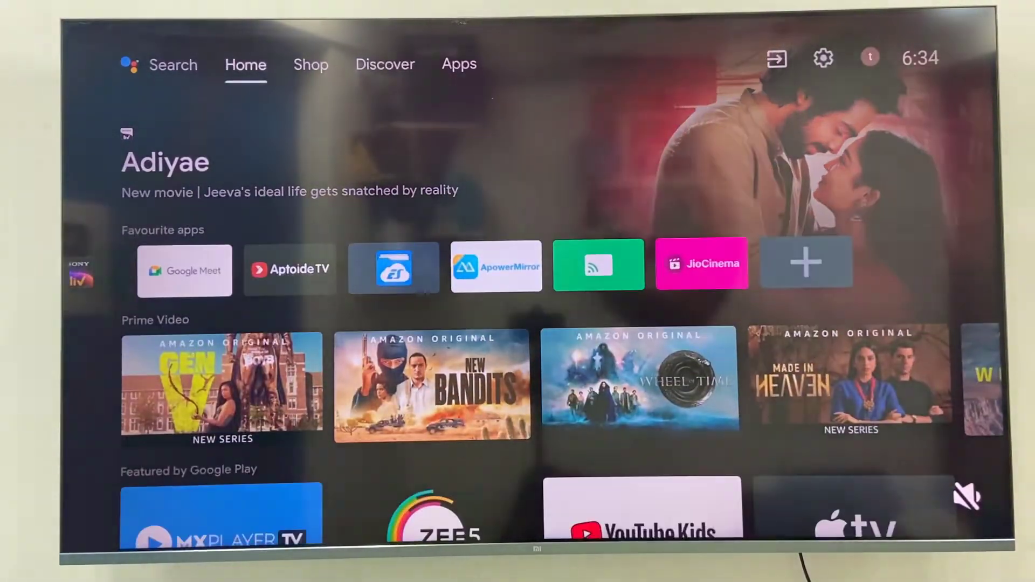
Go to the gear Settings panel and its Apps section
left_click(459, 64)
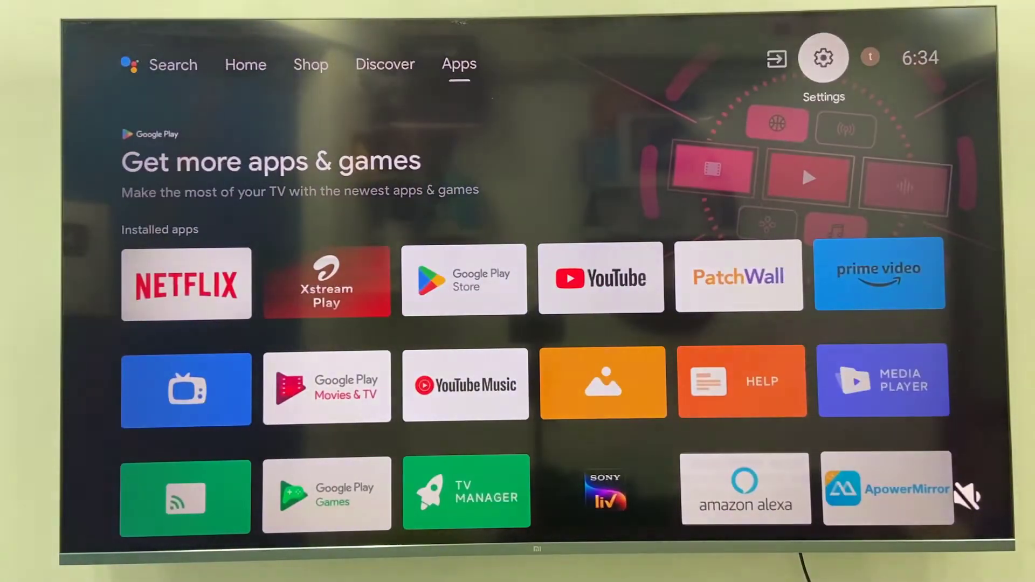
left_click(823, 58)
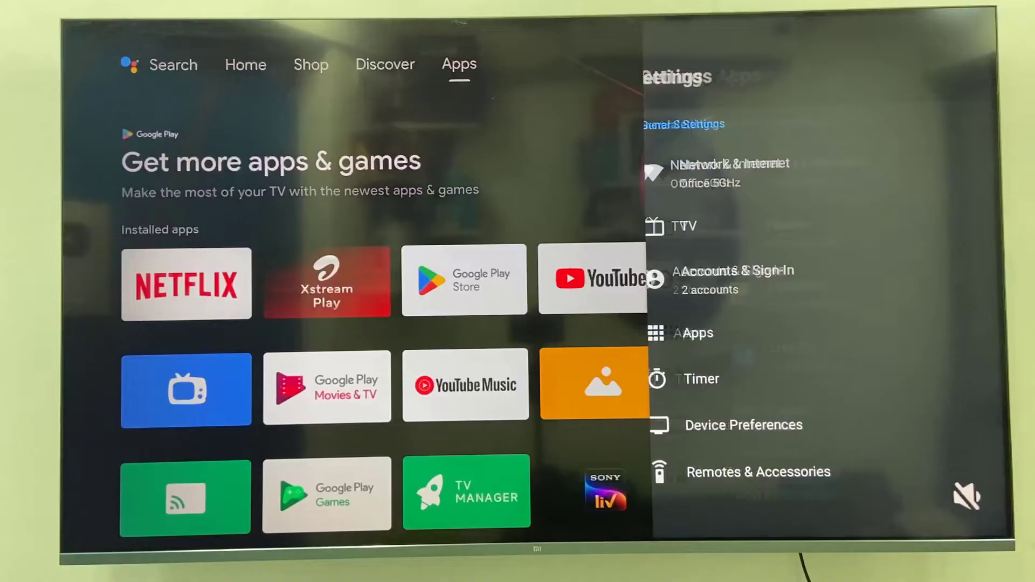
left_click(695, 333)
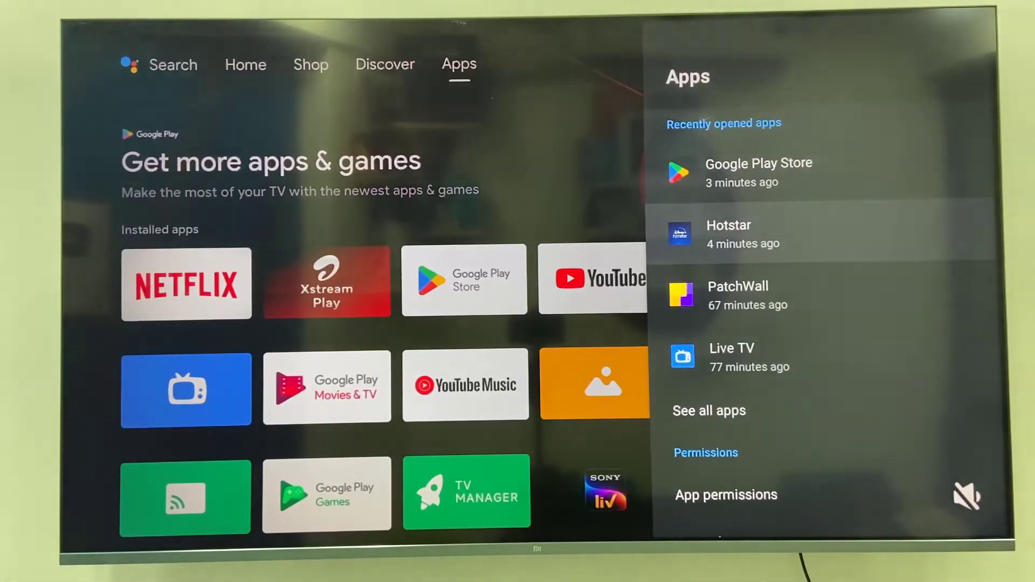
Choose Uninstall on Hotstar's recently opened app details and confirm
left_click(729, 235)
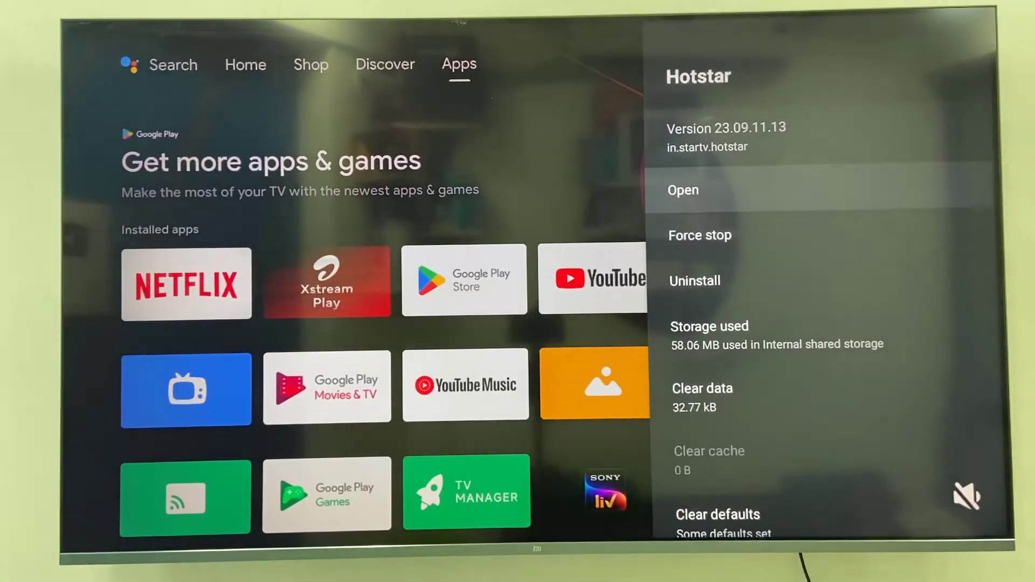
left_click(694, 281)
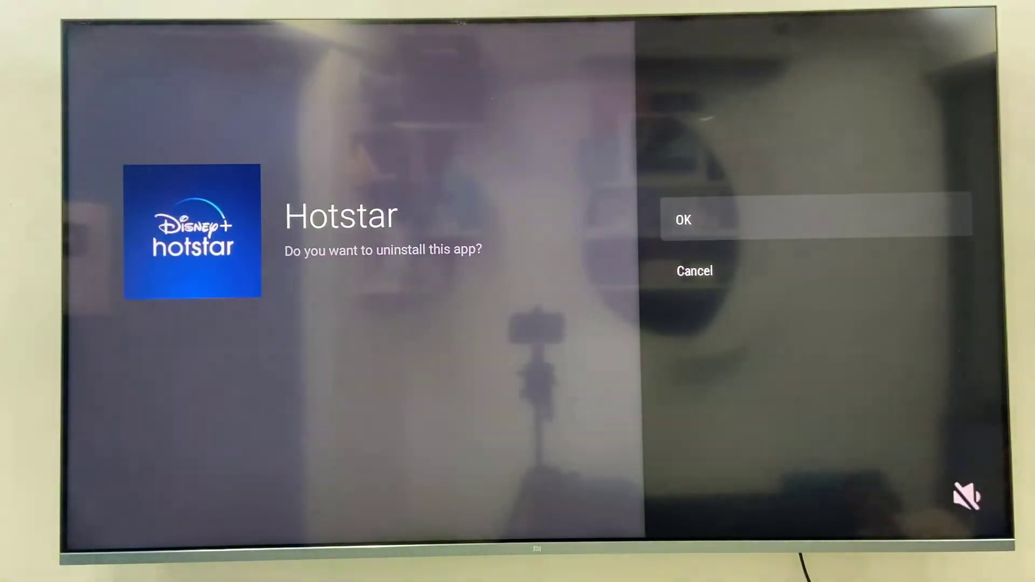
left_click(683, 219)
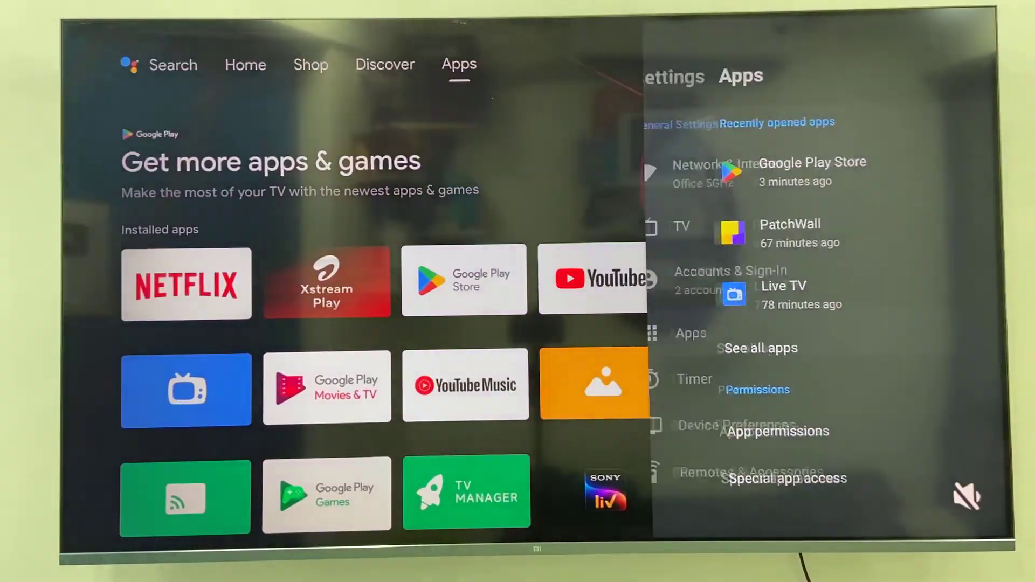
Leave Settings for the Home tab and browse the Favourite apps row
left_click(245, 64)
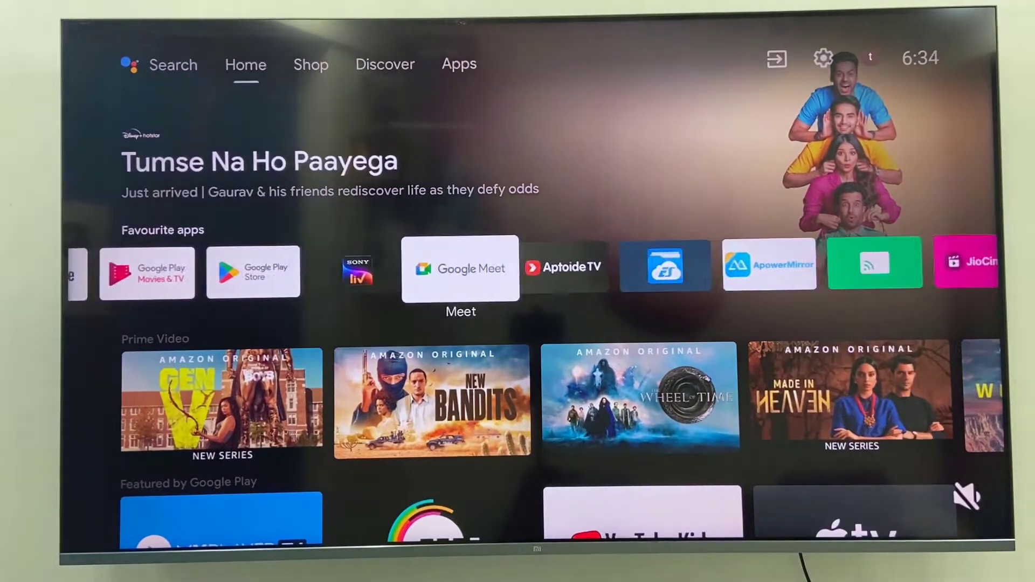
scroll("left", 3)
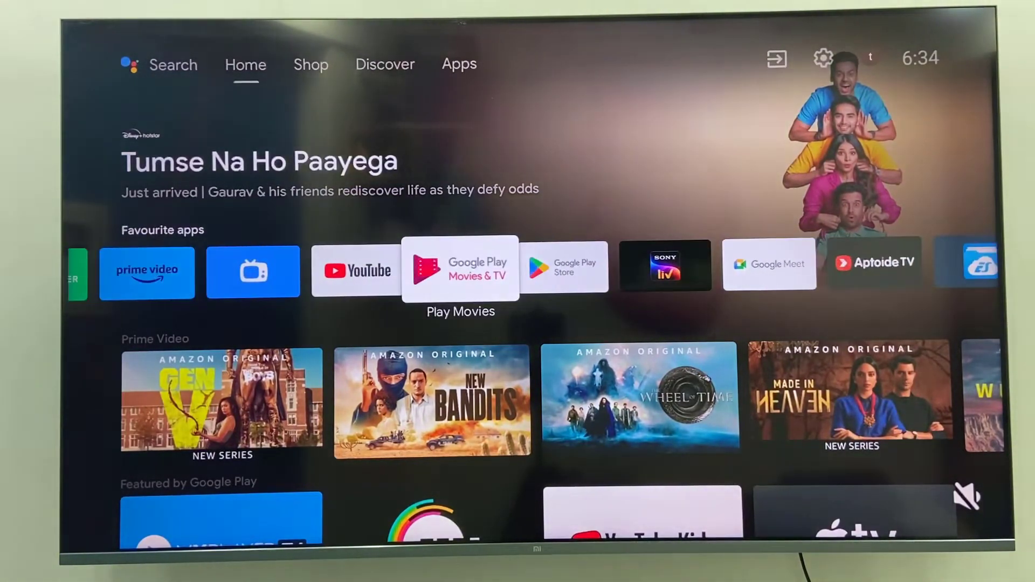
scroll("right", 3)
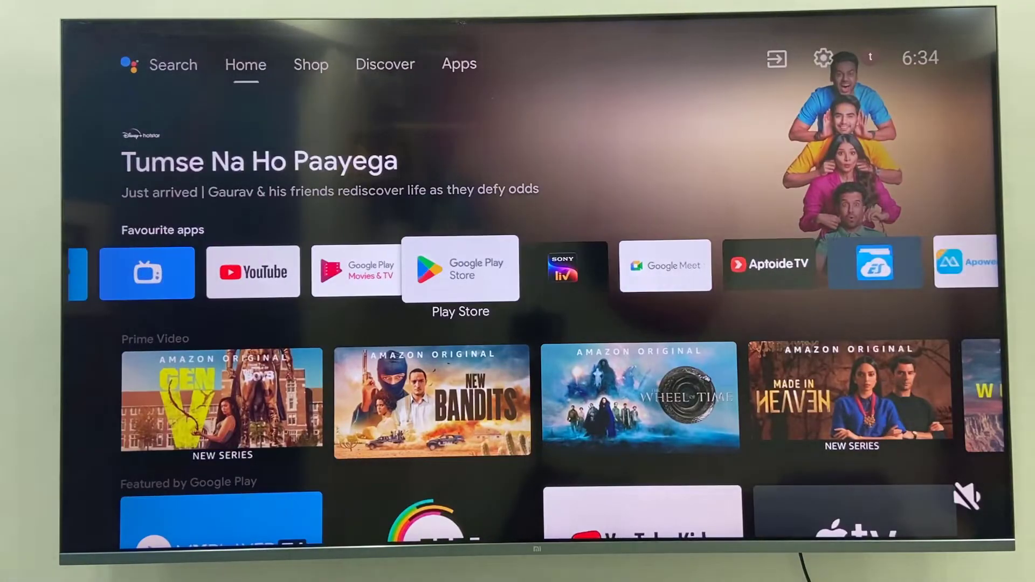
Pick Disney+ Hotstar from Google Play Store's popular apps to reinstall it
left_click(460, 268)
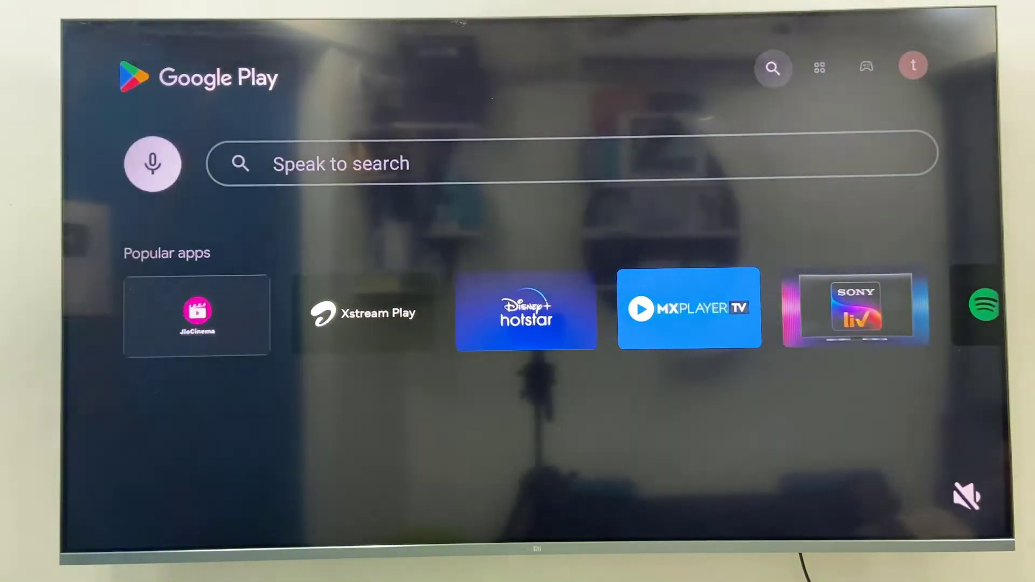
scroll("right", 3)
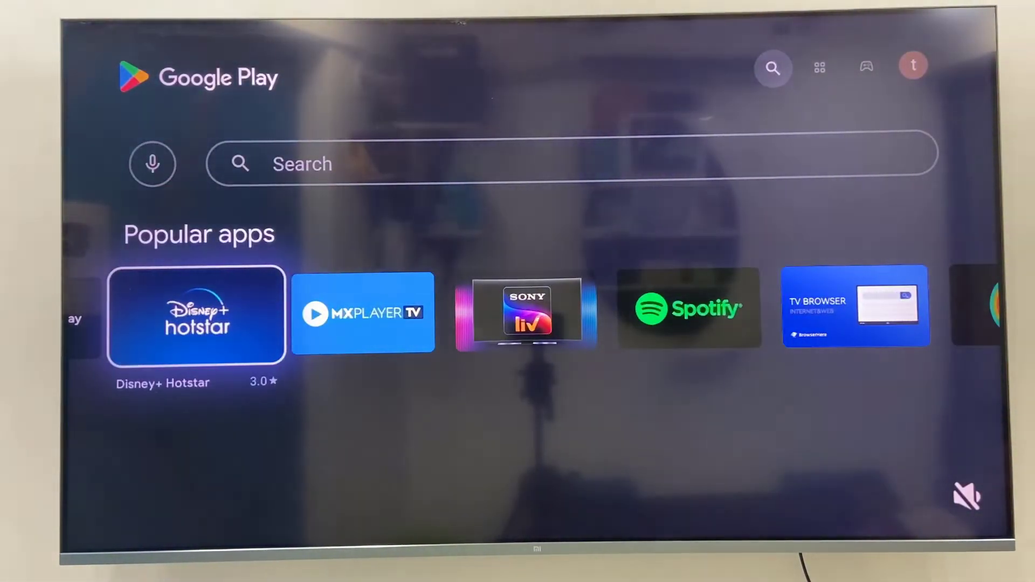
left_click(196, 314)
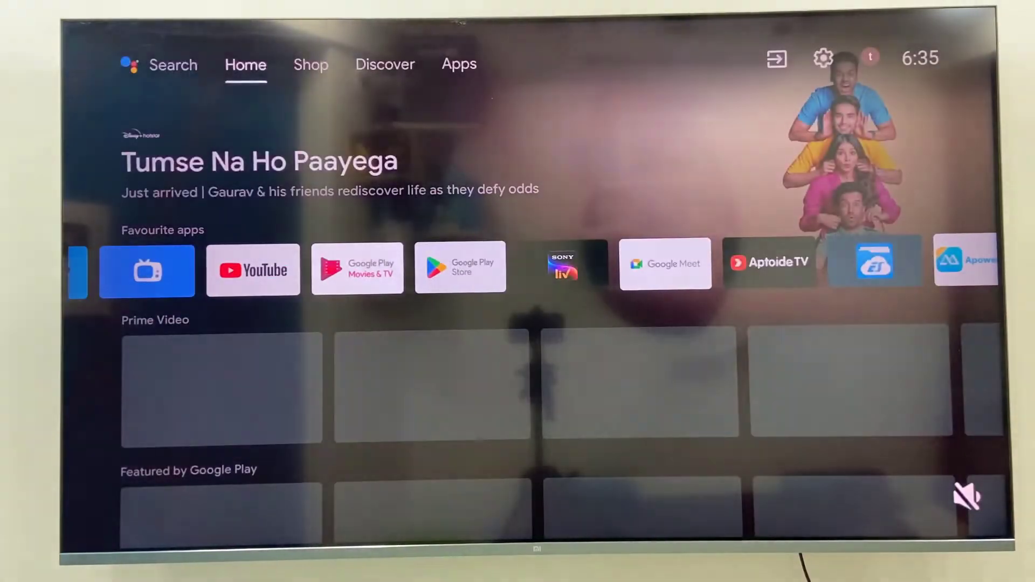
Pick Hotstar in Select app from the + tile ending Favourite apps
left_click(310, 64)
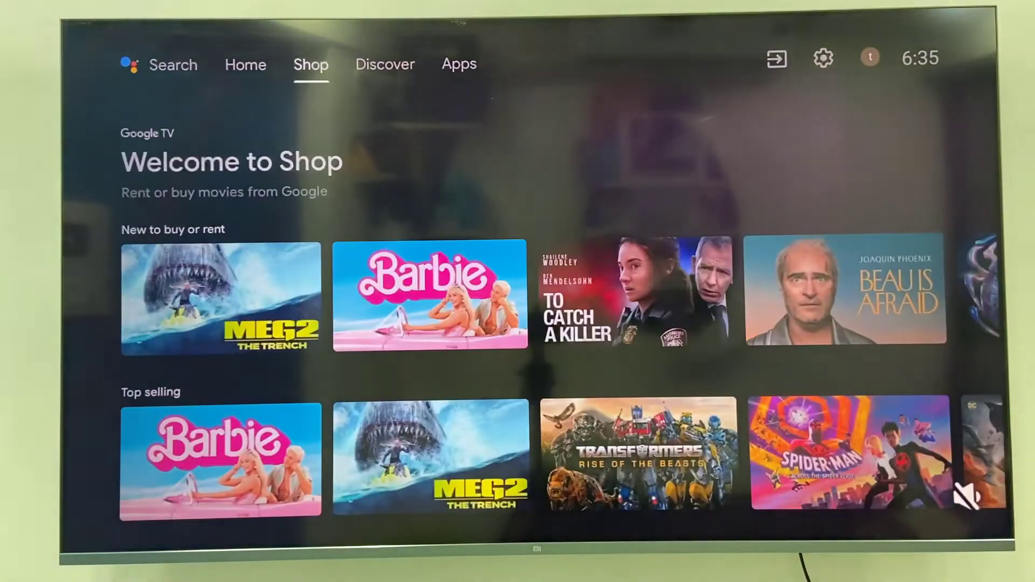
left_click(245, 64)
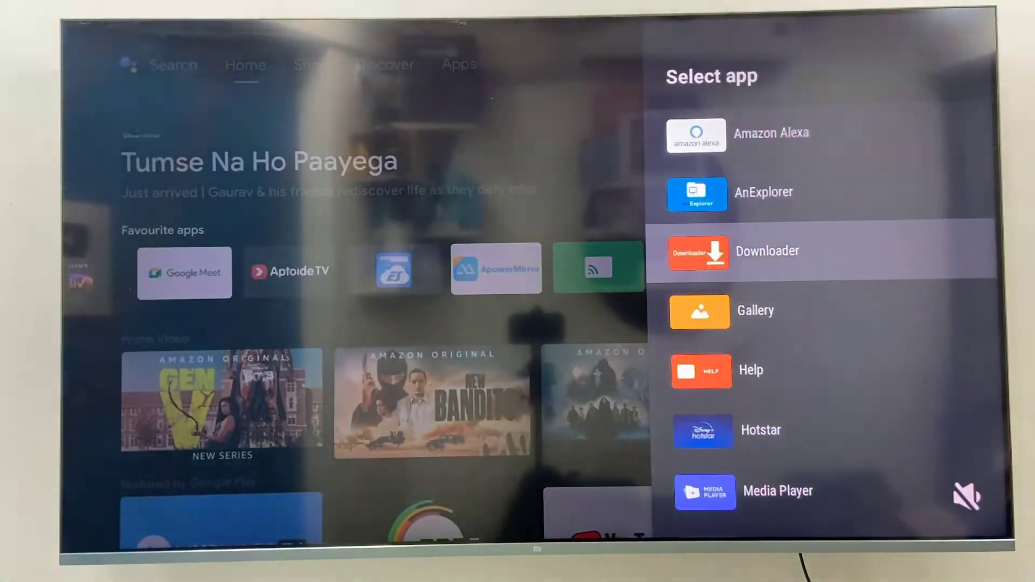
scroll("down", 3)
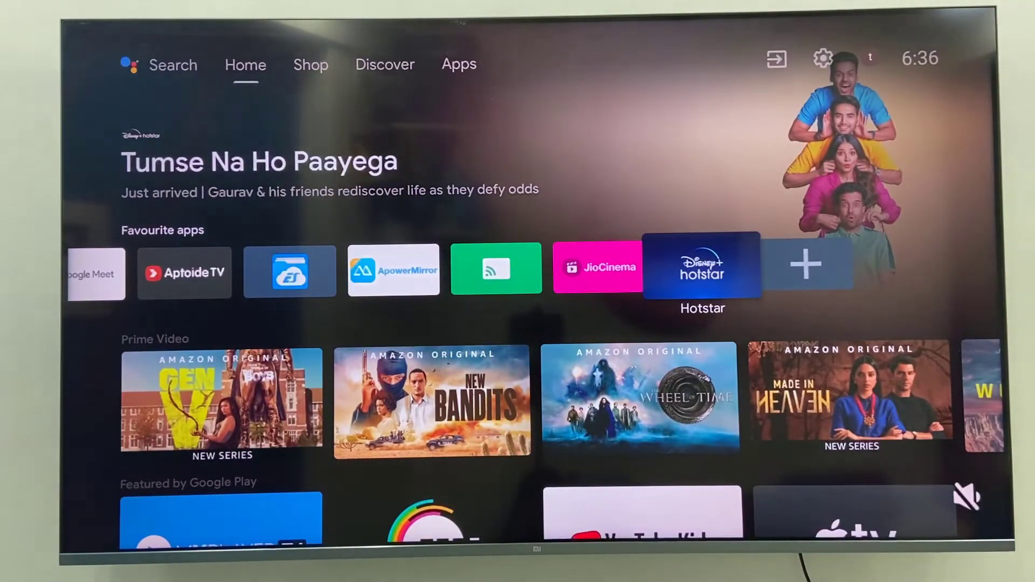
left_click(702, 268)
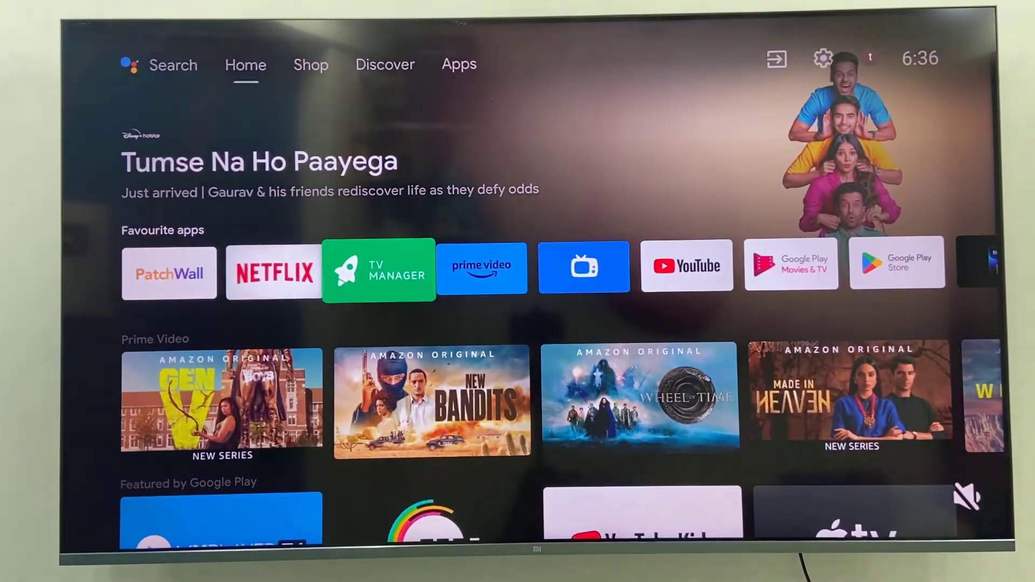
scroll("right", 3)
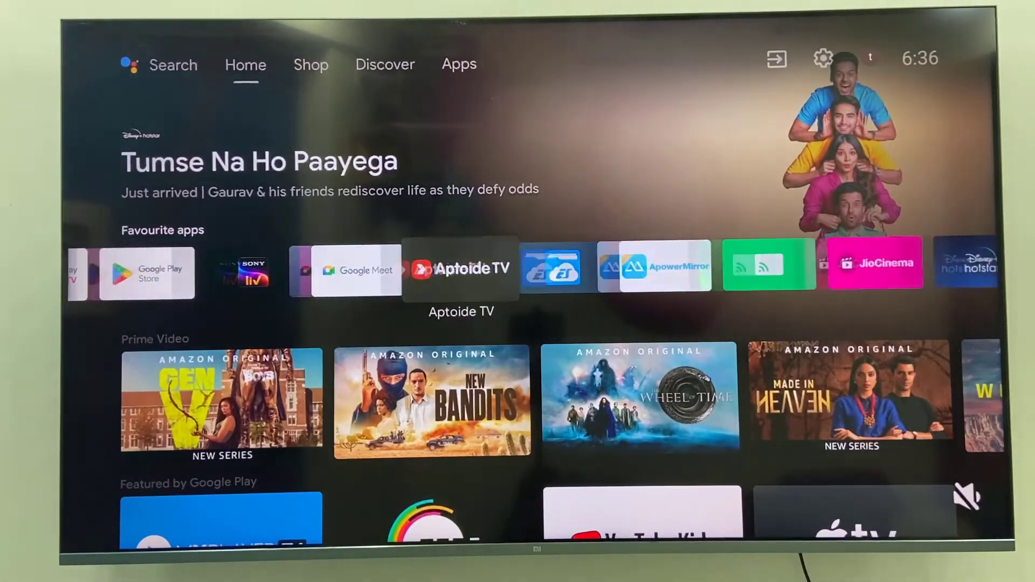
scroll("right", 3)
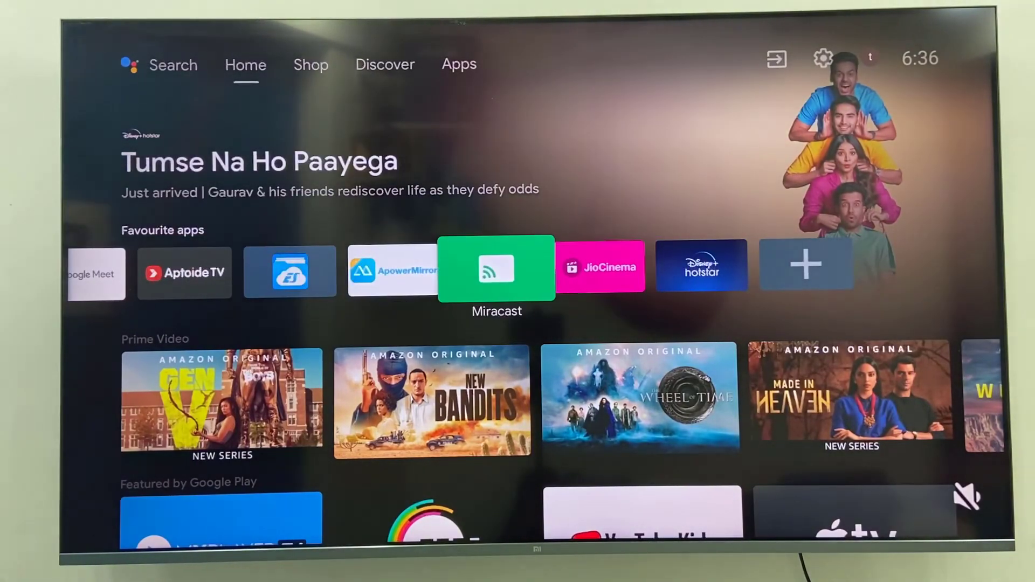